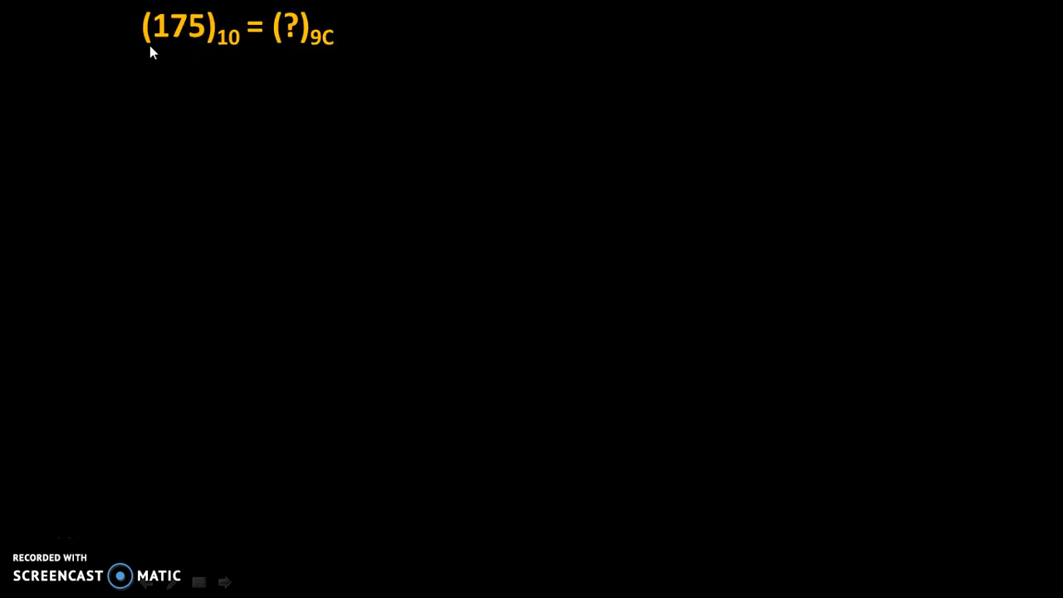
pyautogui.moveTo(228, 54)
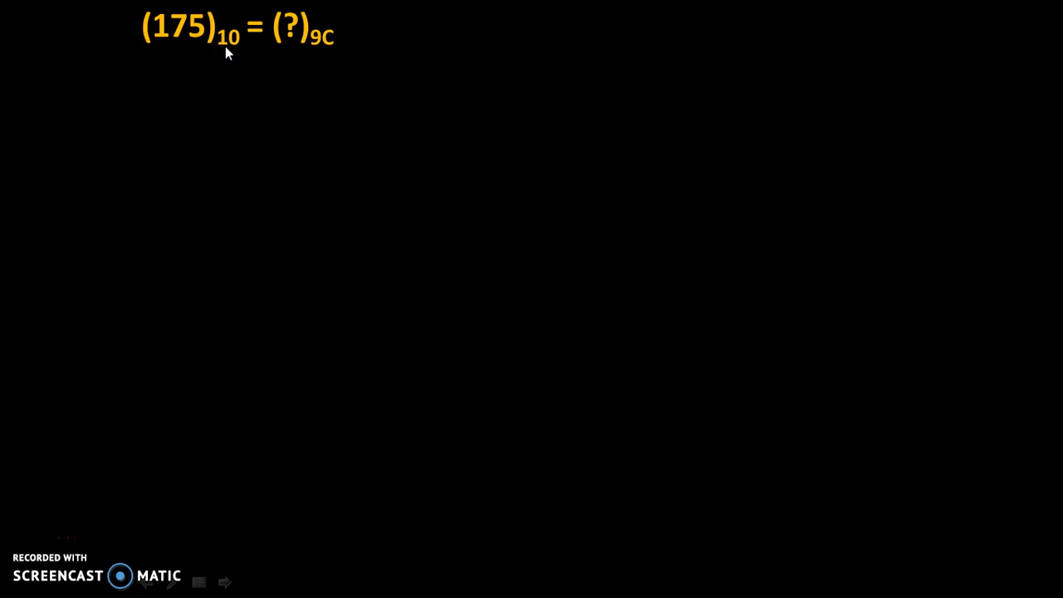
pyautogui.moveTo(291, 46)
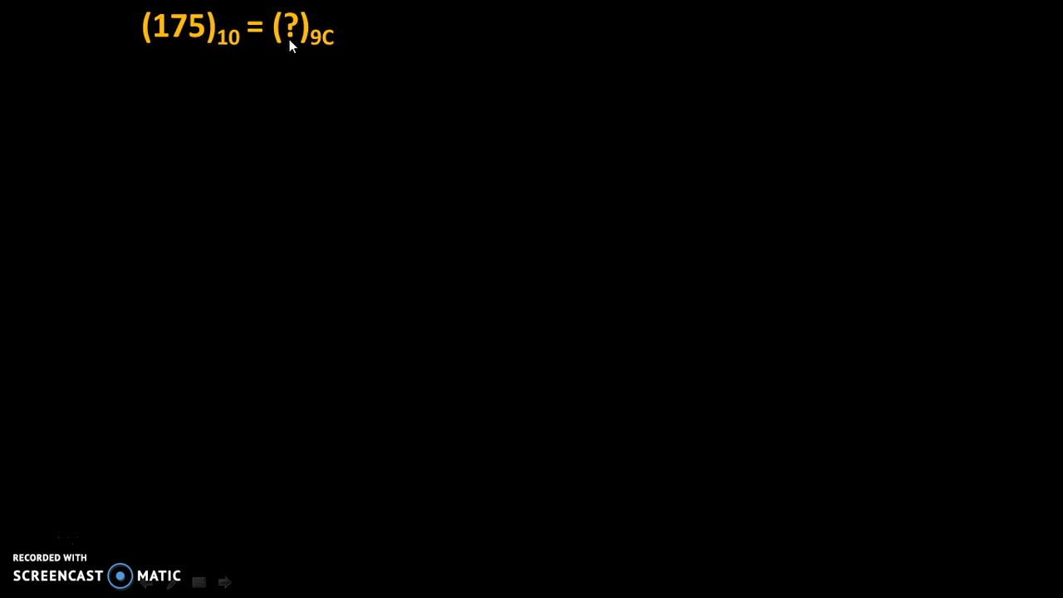
pyautogui.moveTo(329, 53)
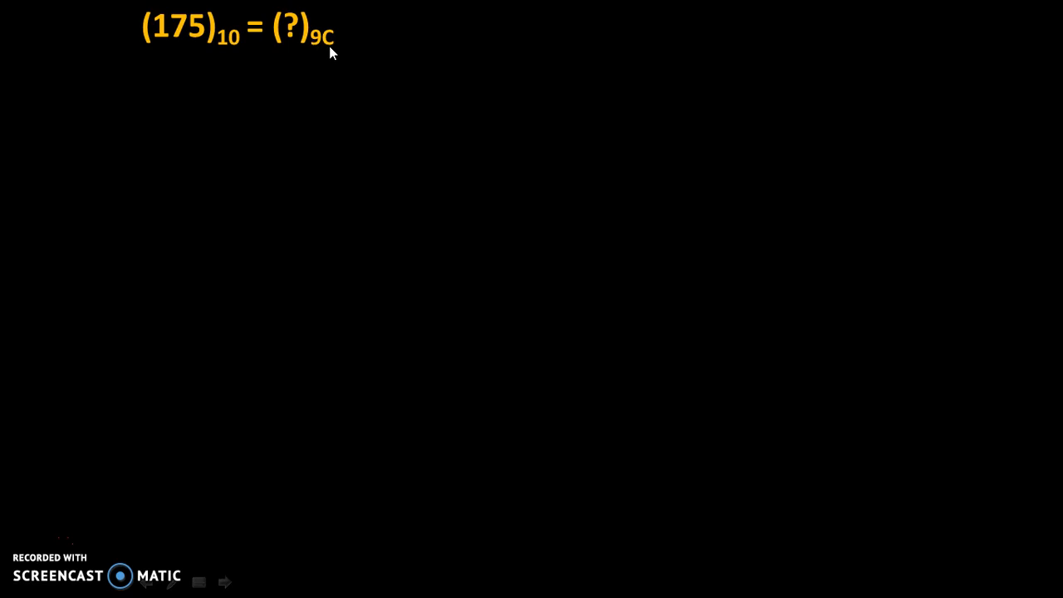
pyautogui.moveTo(224, 56)
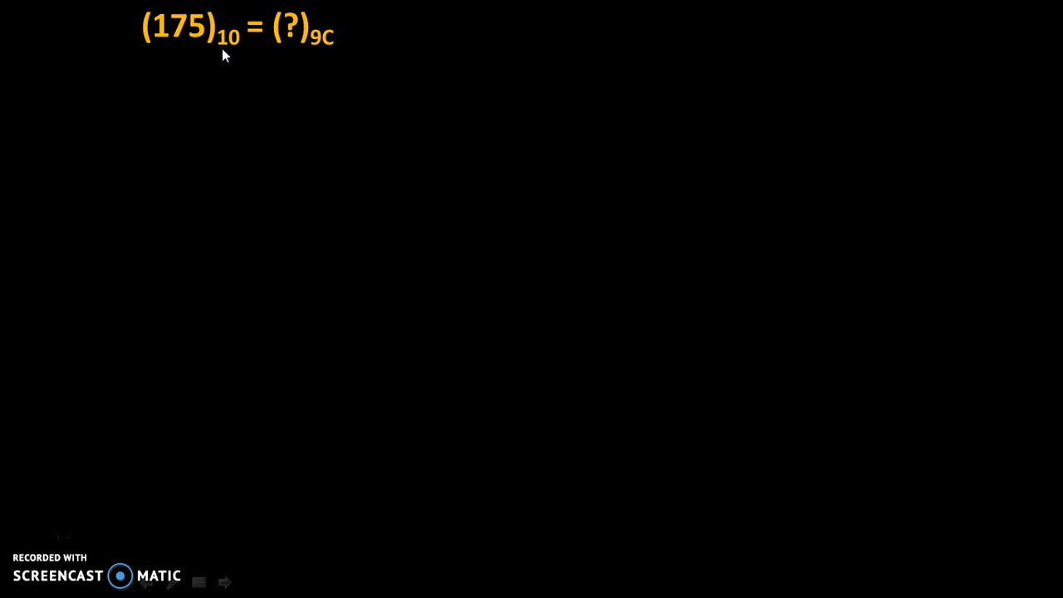
pyautogui.moveTo(173, 53)
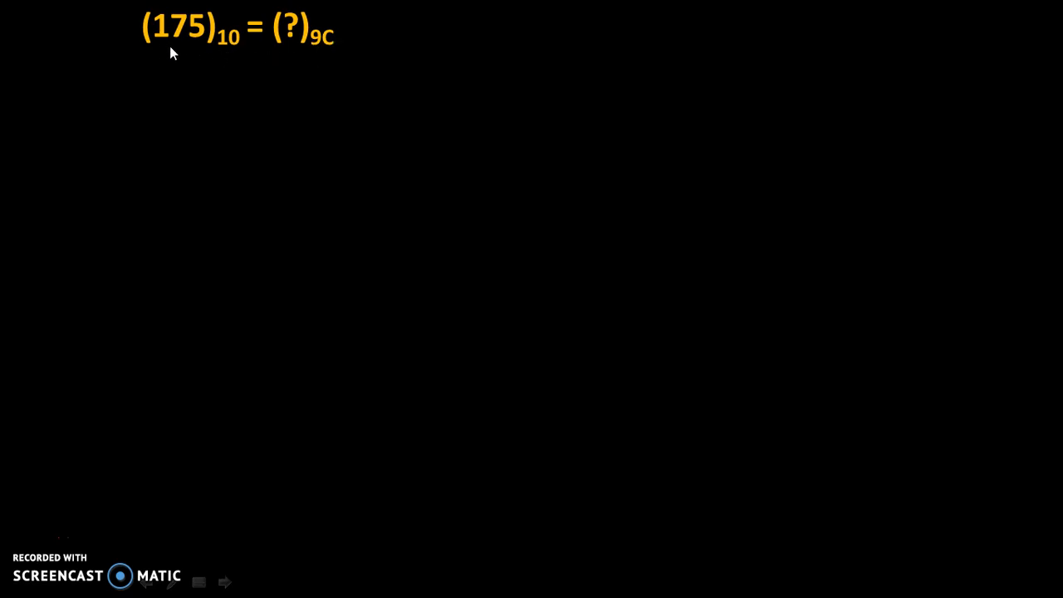
pyautogui.moveTo(291, 57)
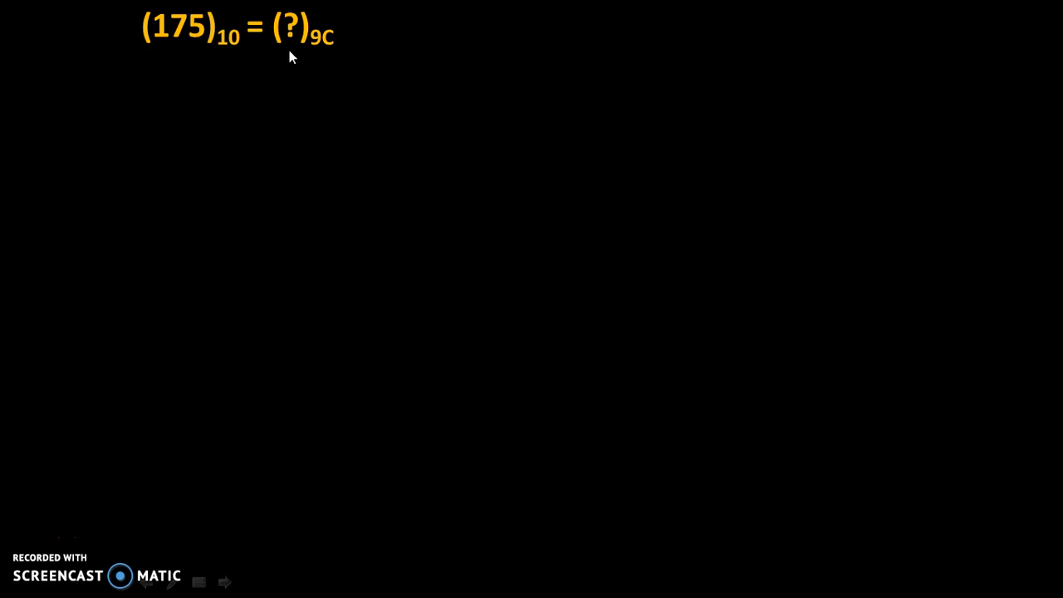
pyautogui.moveTo(318, 51)
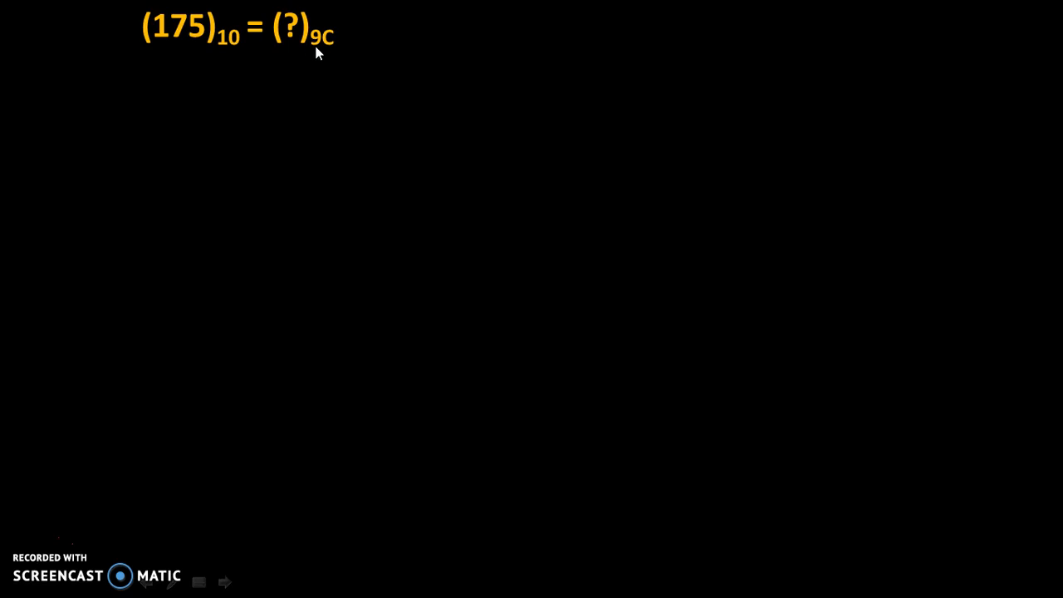
pyautogui.moveTo(446, 292)
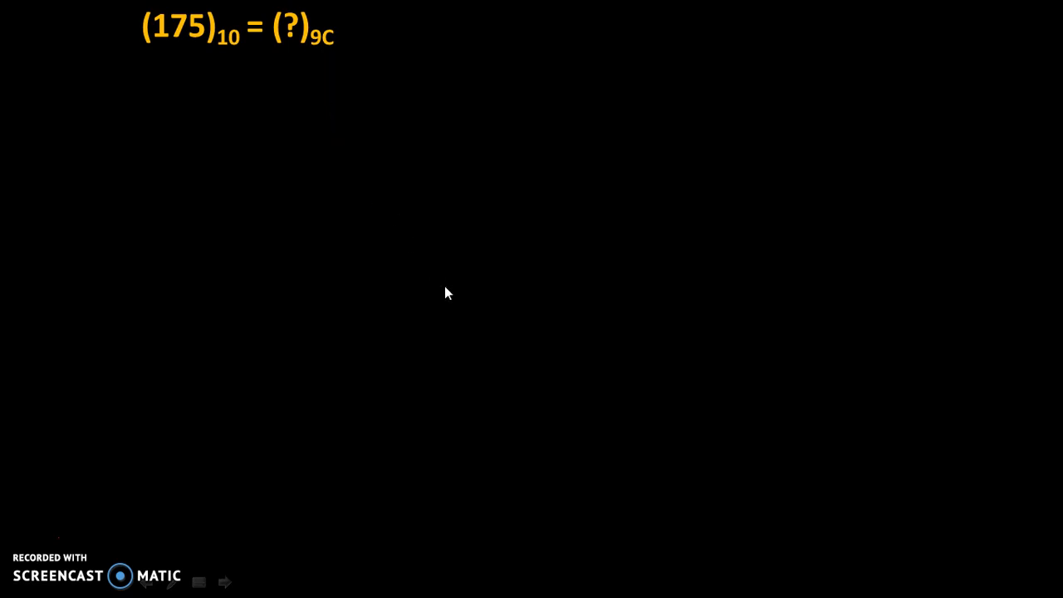
pyautogui.moveTo(174, 52)
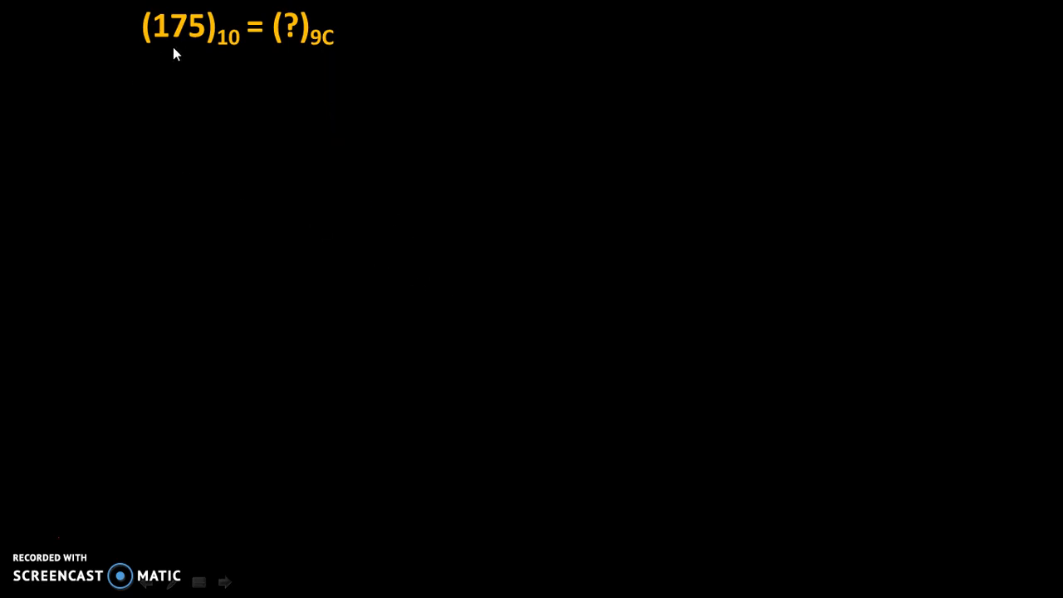
pyautogui.moveTo(181, 88)
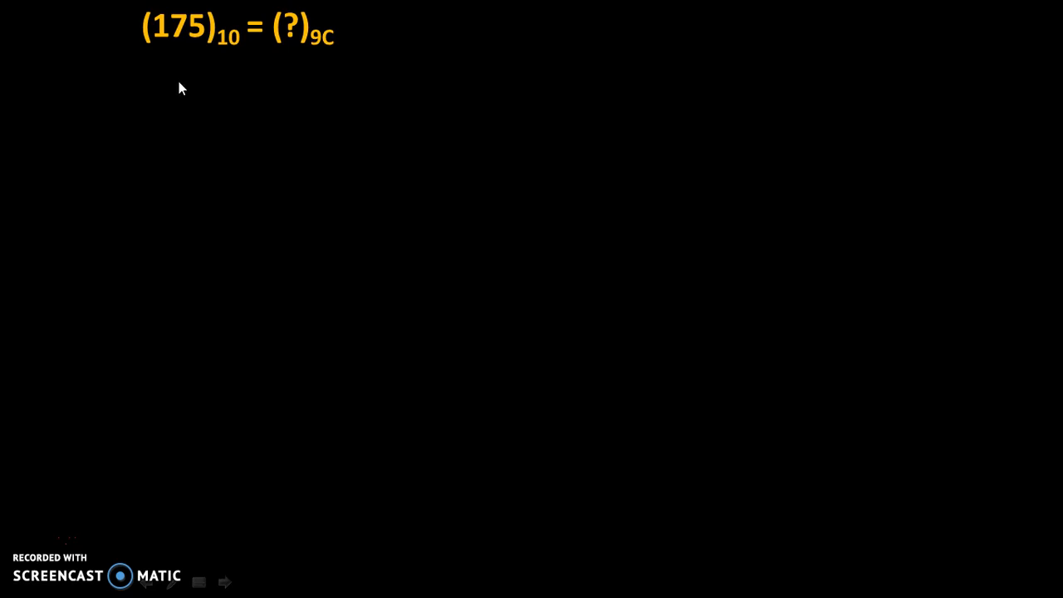
pyautogui.moveTo(186, 134)
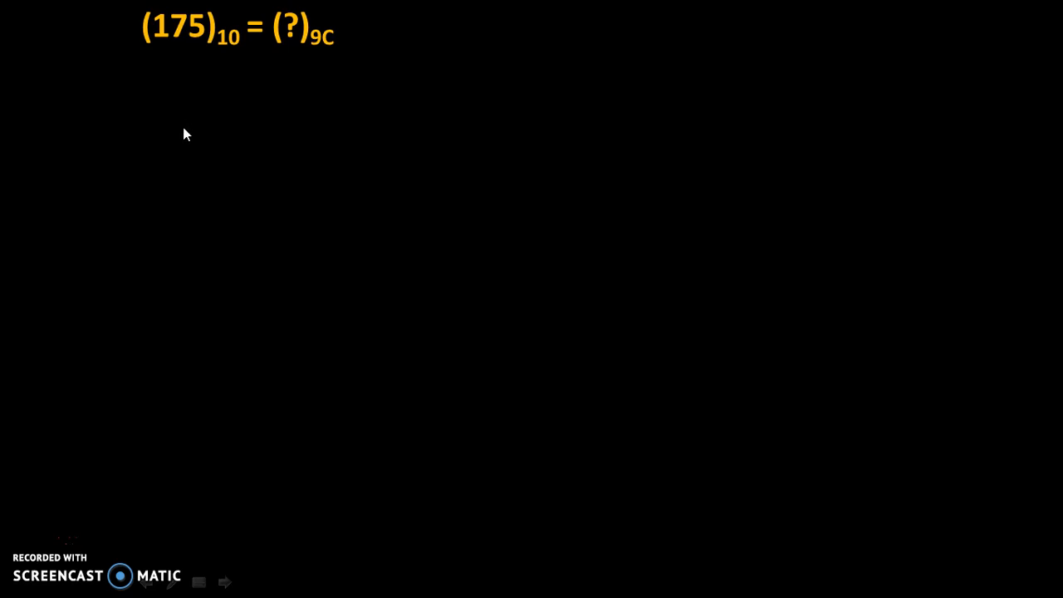
pyautogui.moveTo(188, 138)
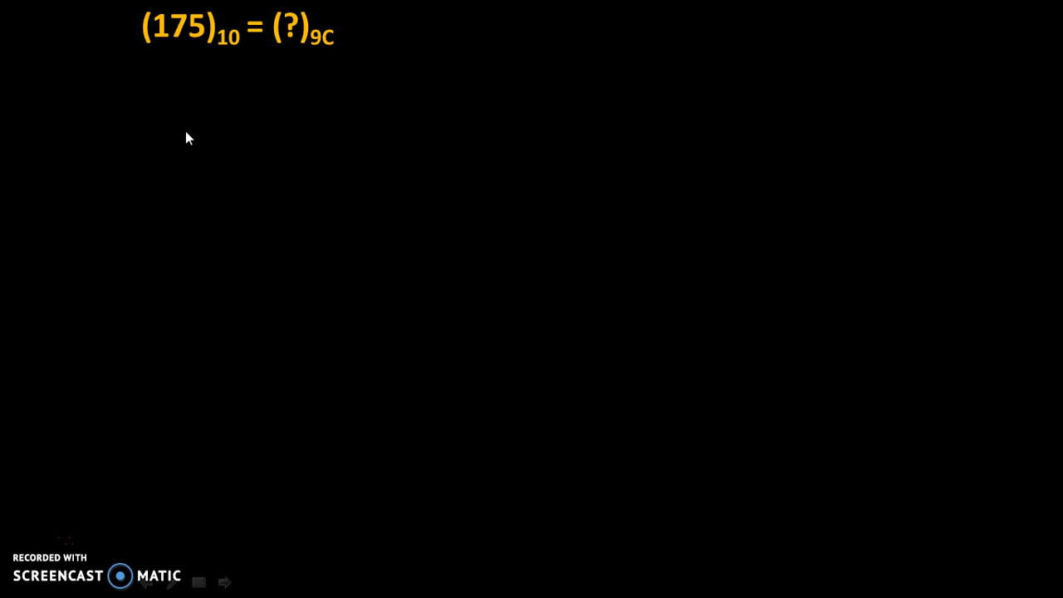
pyautogui.moveTo(221, 175)
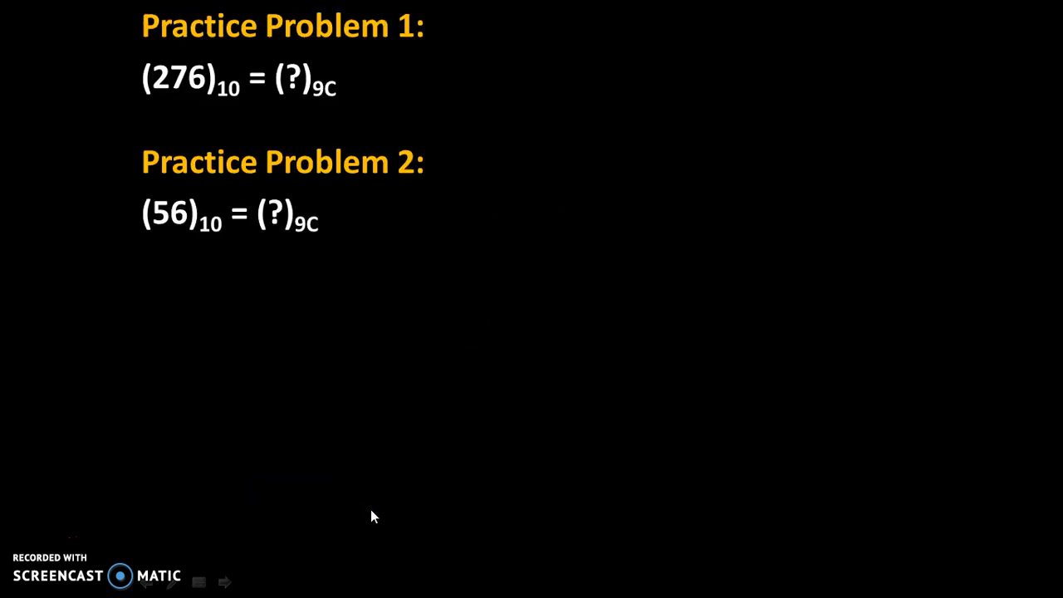
pyautogui.moveTo(207, 137)
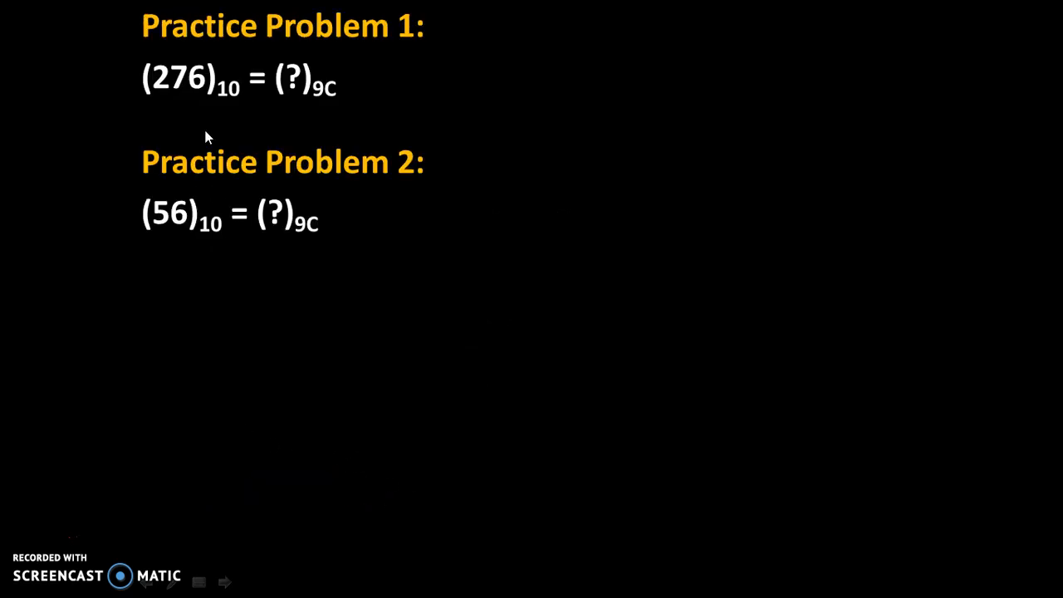